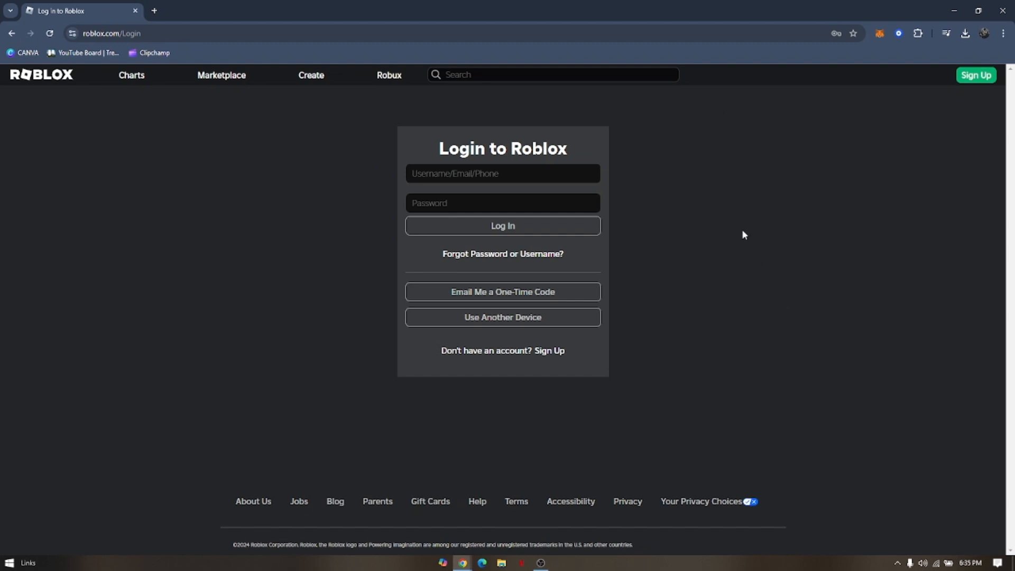
pyautogui.moveTo(614, 231)
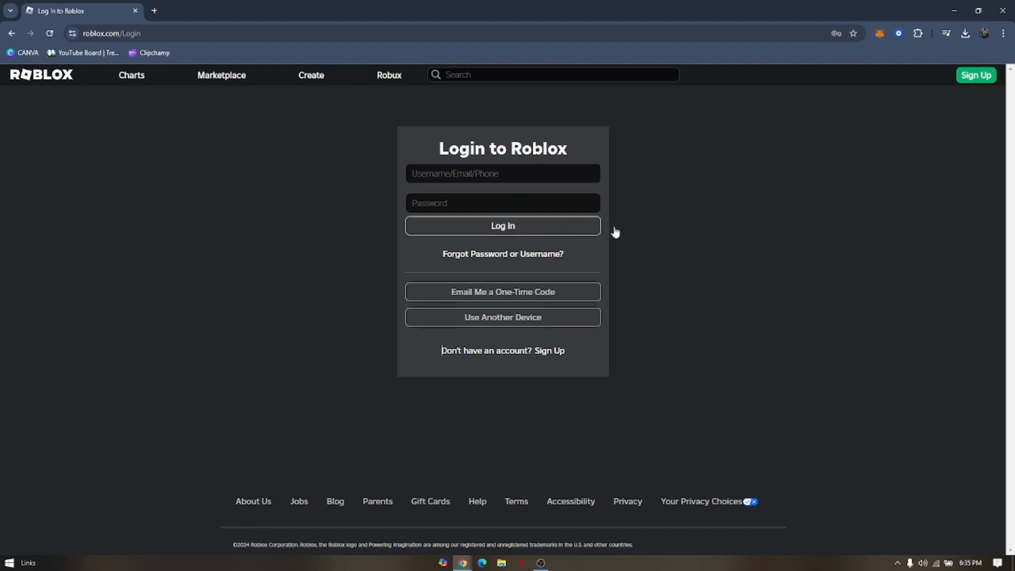
pyautogui.moveTo(743, 213)
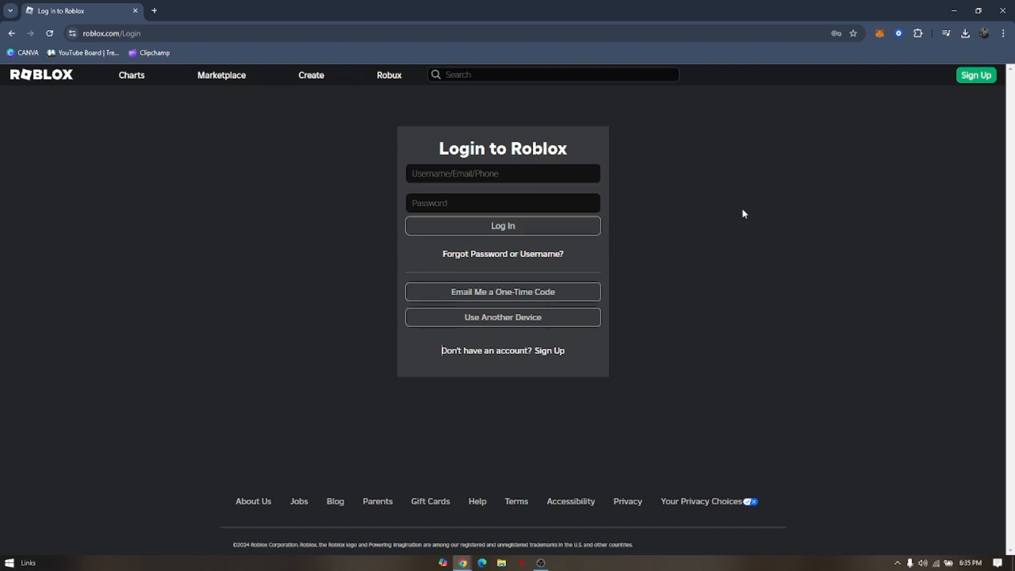
pyautogui.moveTo(735, 217)
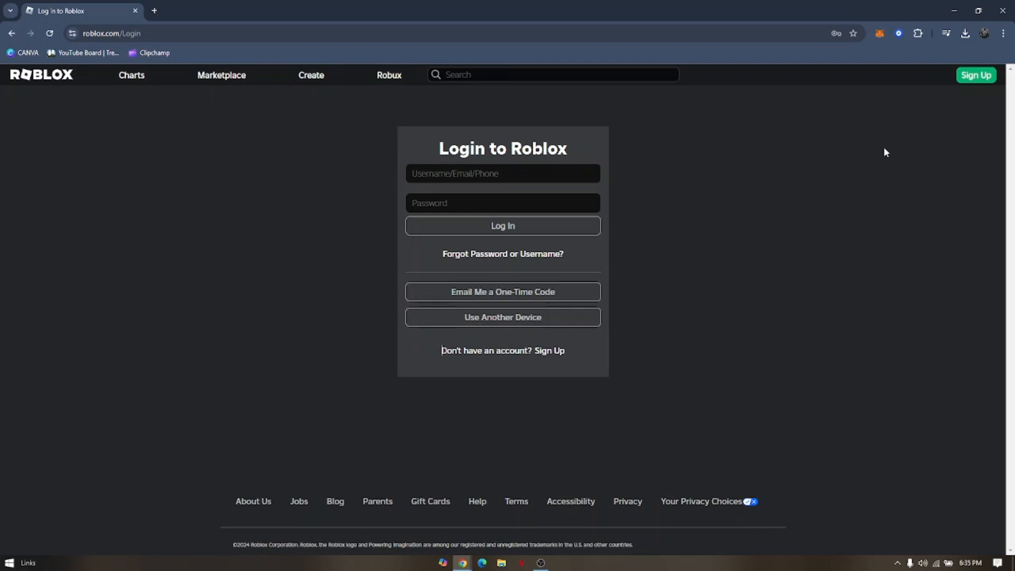
pyautogui.moveTo(1004, 32)
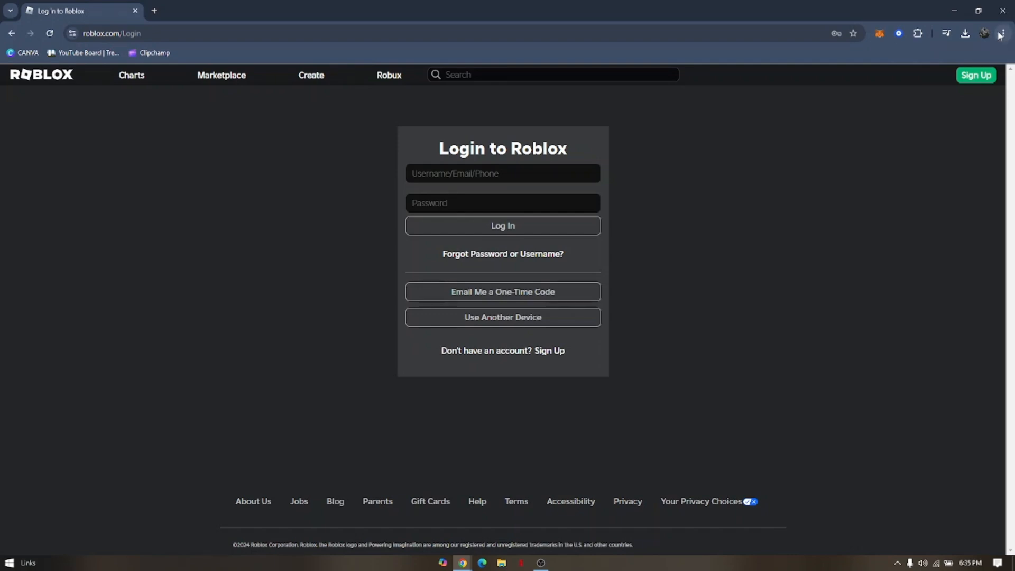
# Step: Open Chrome Settings from the three-dot menu and show the Privacy and security page
pyautogui.click(1004, 33)
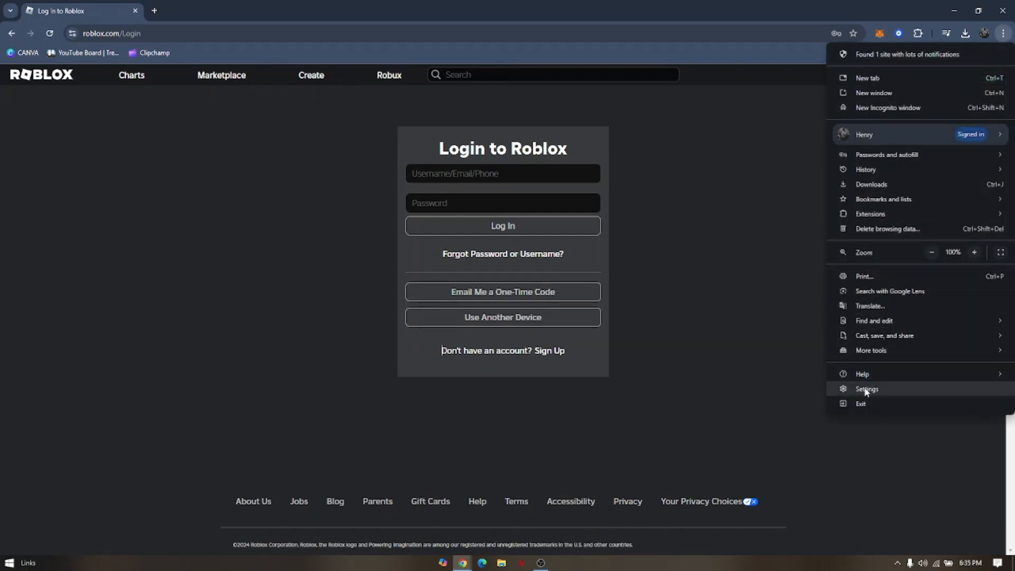
pyautogui.click(866, 388)
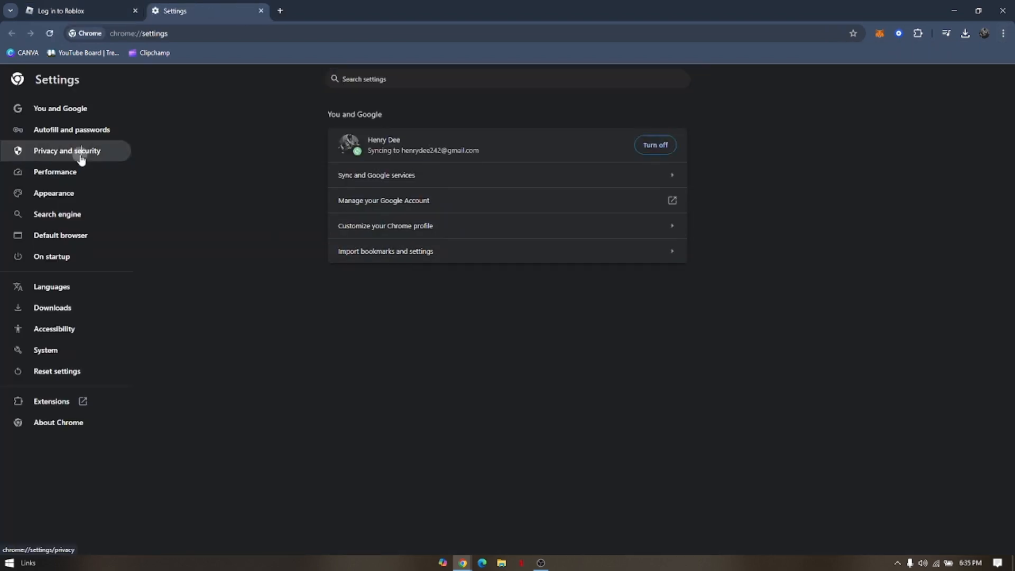
pyautogui.click(67, 150)
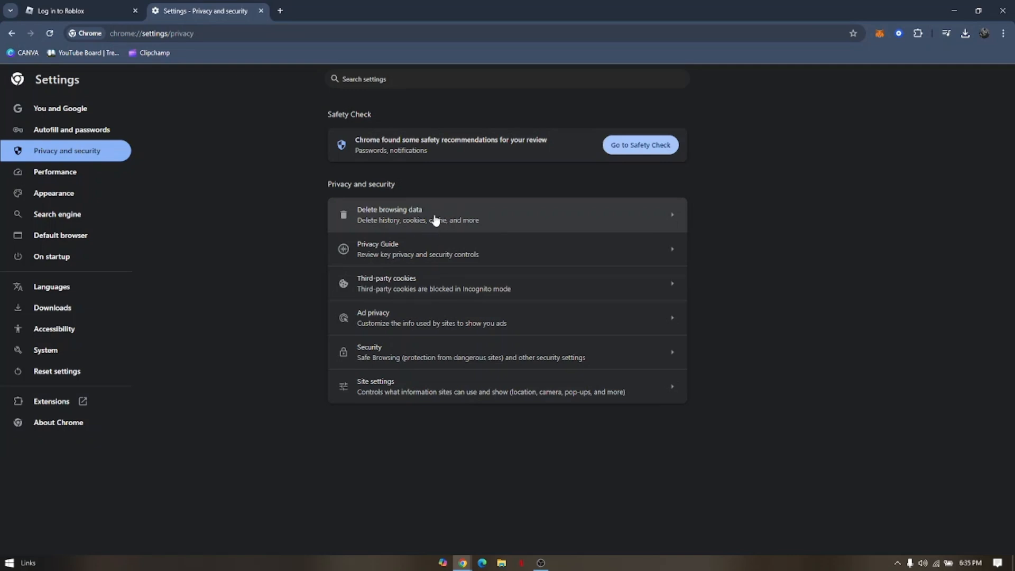
# Step: Delete all-time history, downloads, cookies and cache, then switch back to the Roblox login tab
pyautogui.click(417, 215)
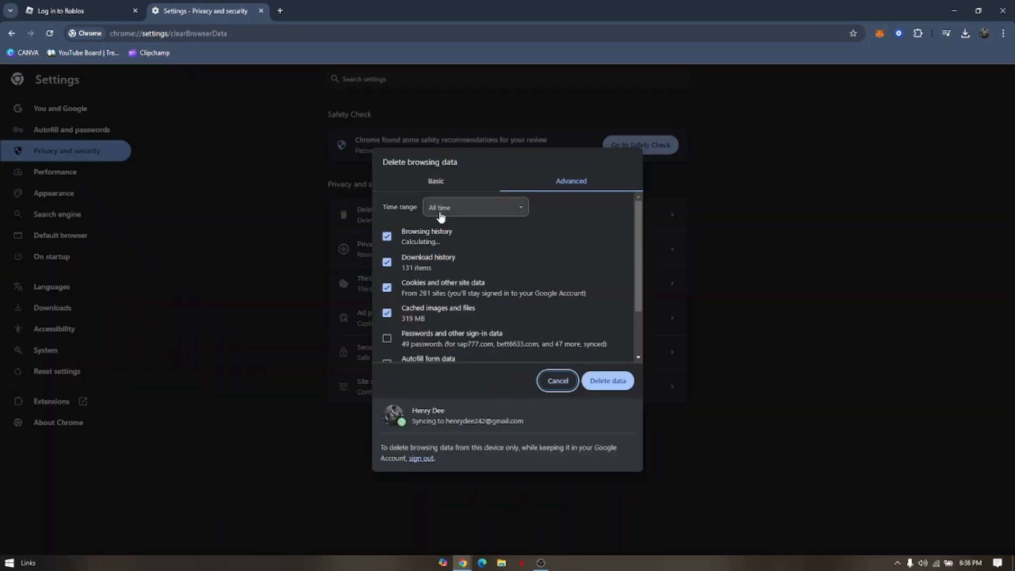
pyautogui.click(434, 181)
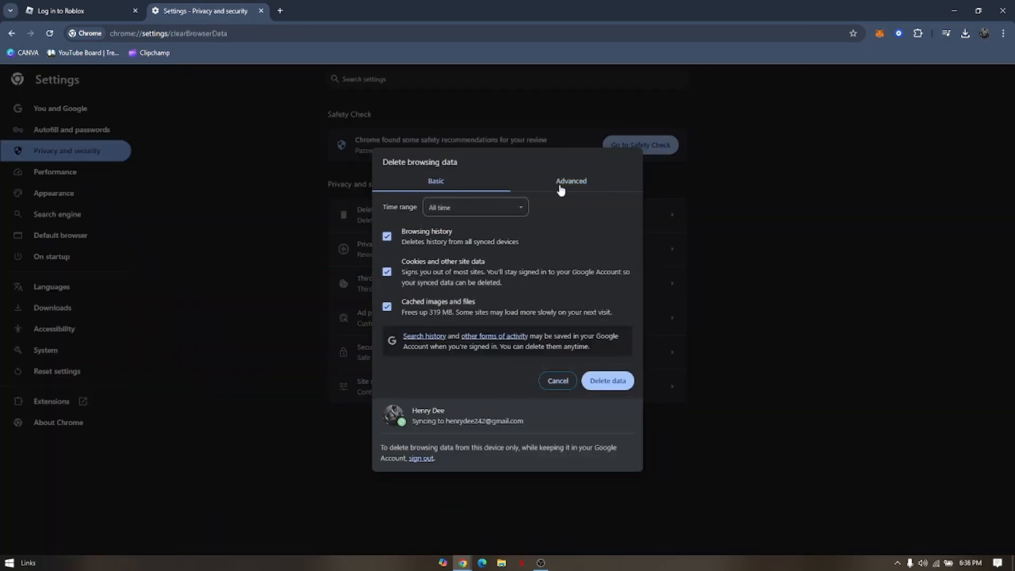
pyautogui.click(570, 181)
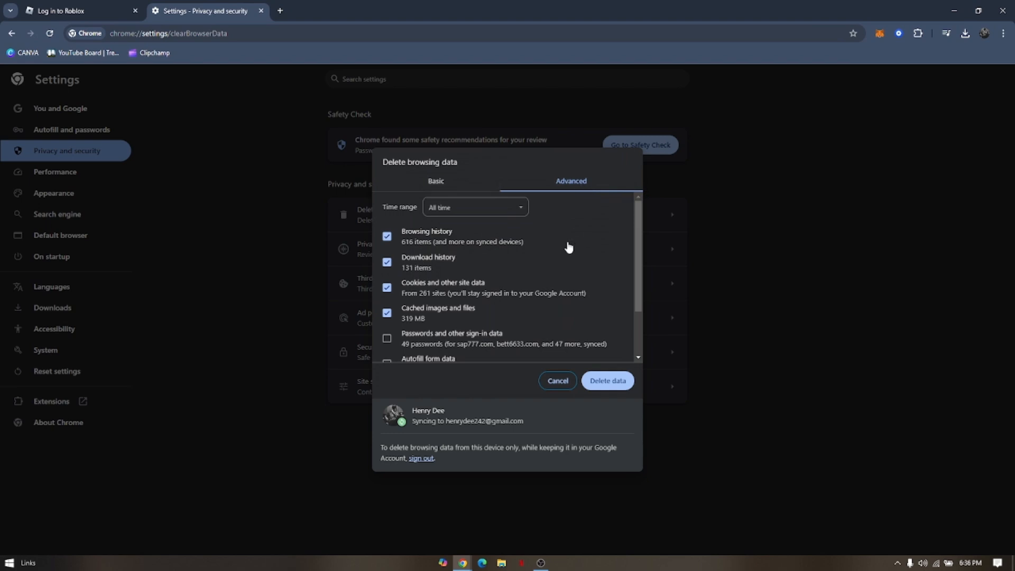
pyautogui.moveTo(528, 277)
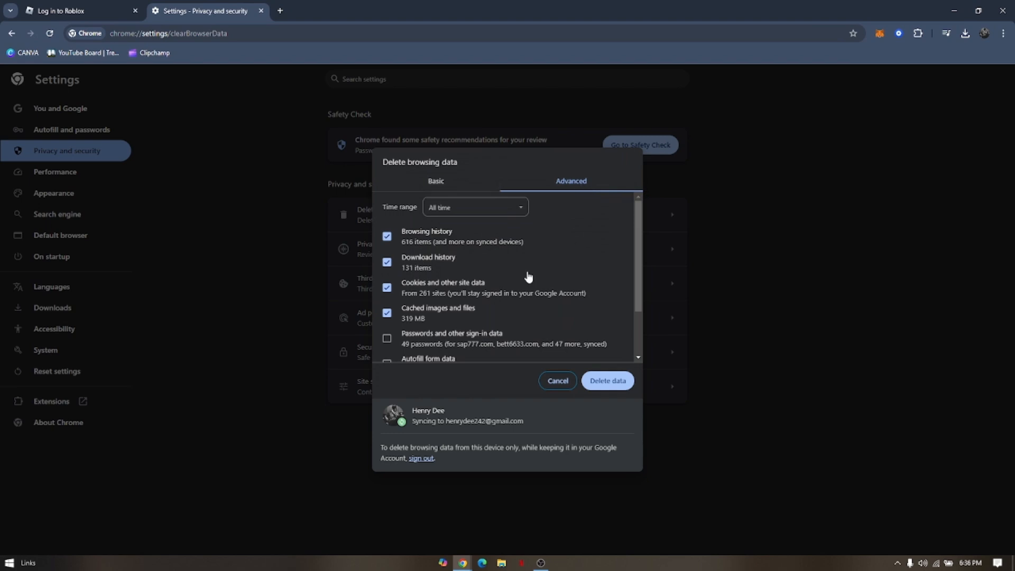
pyautogui.moveTo(520, 282)
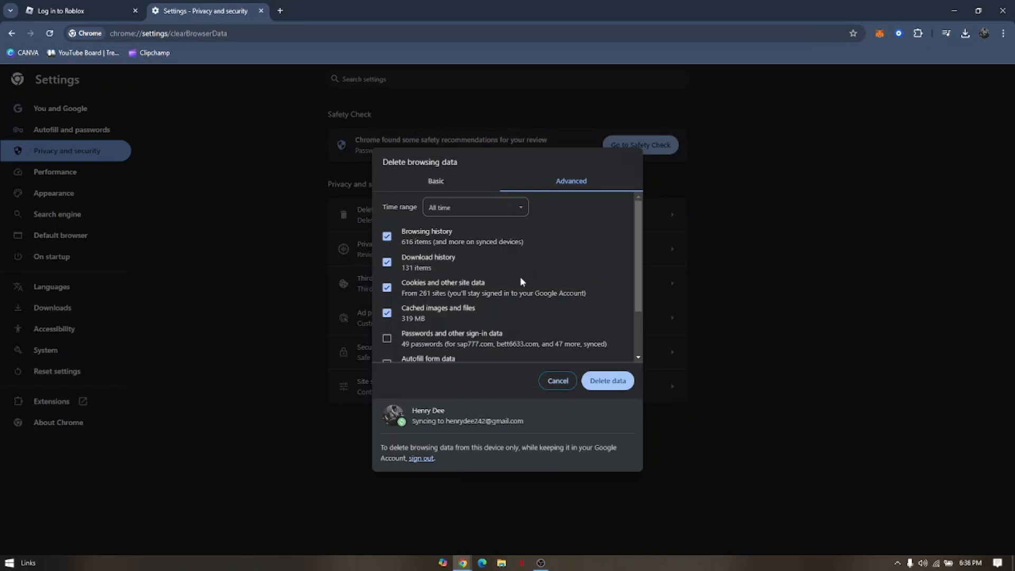
pyautogui.moveTo(578, 142)
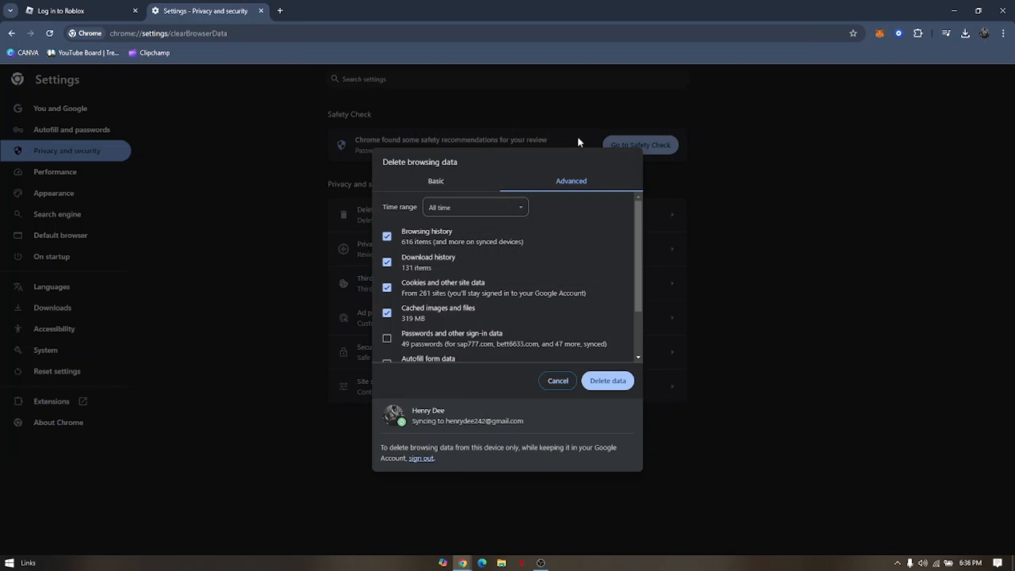
pyautogui.moveTo(496, 268)
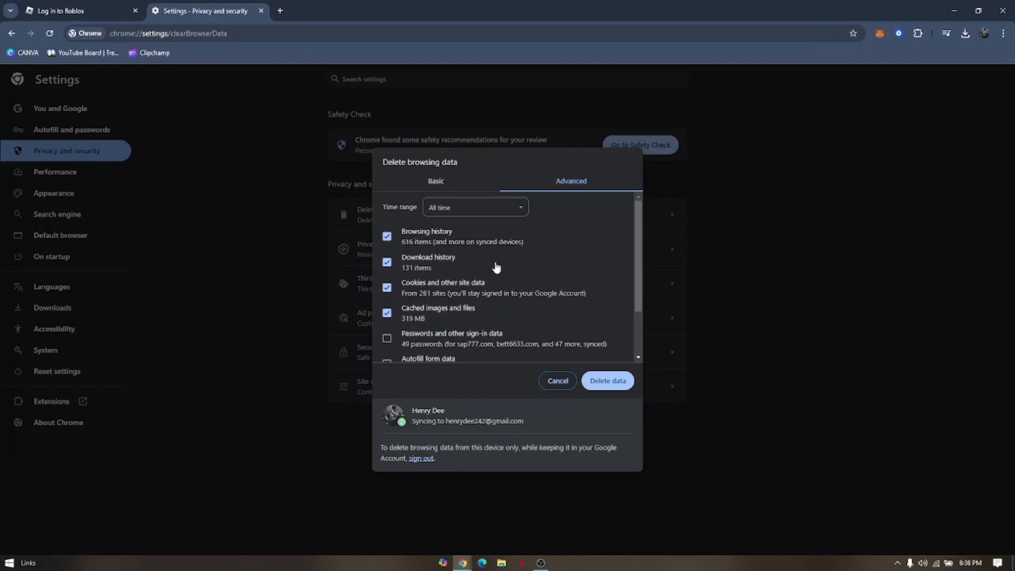
pyautogui.moveTo(447, 276)
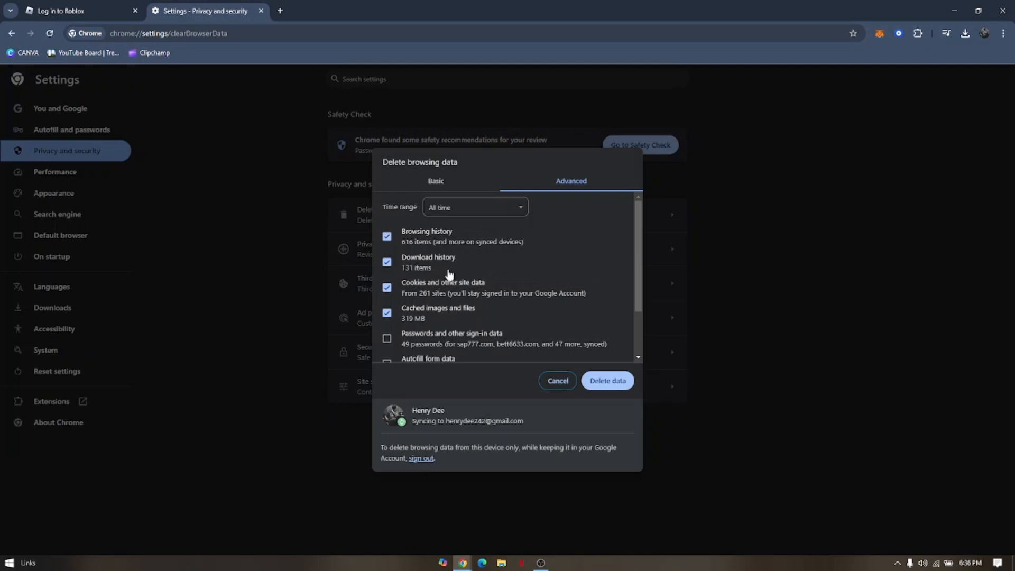
pyautogui.moveTo(488, 281)
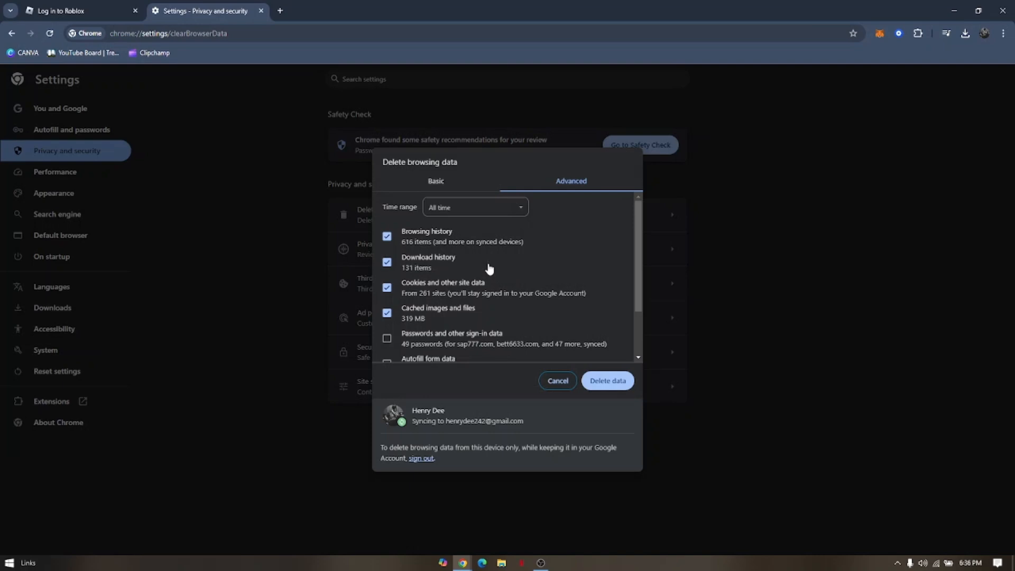
pyautogui.moveTo(659, 259)
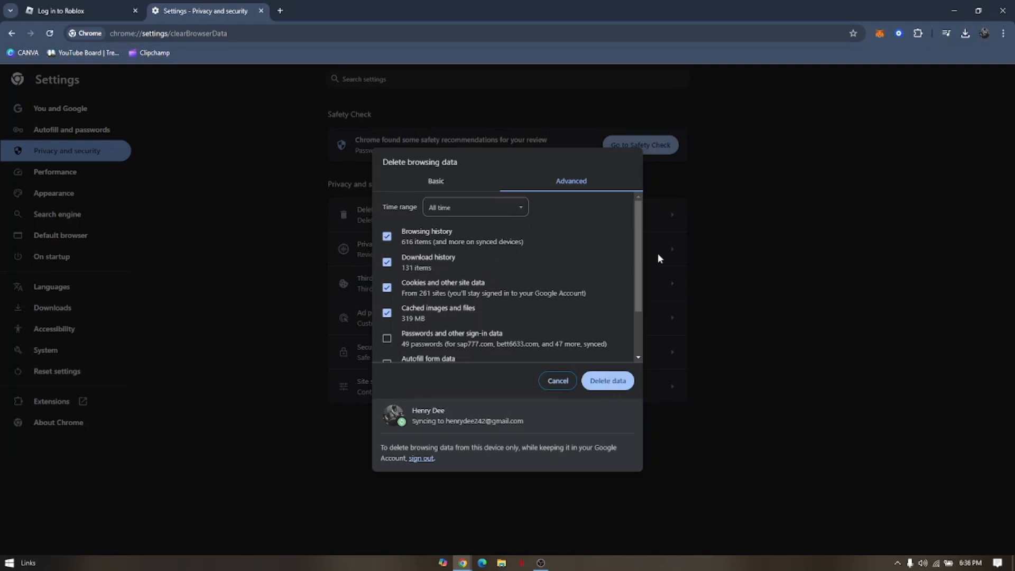
pyautogui.click(556, 381)
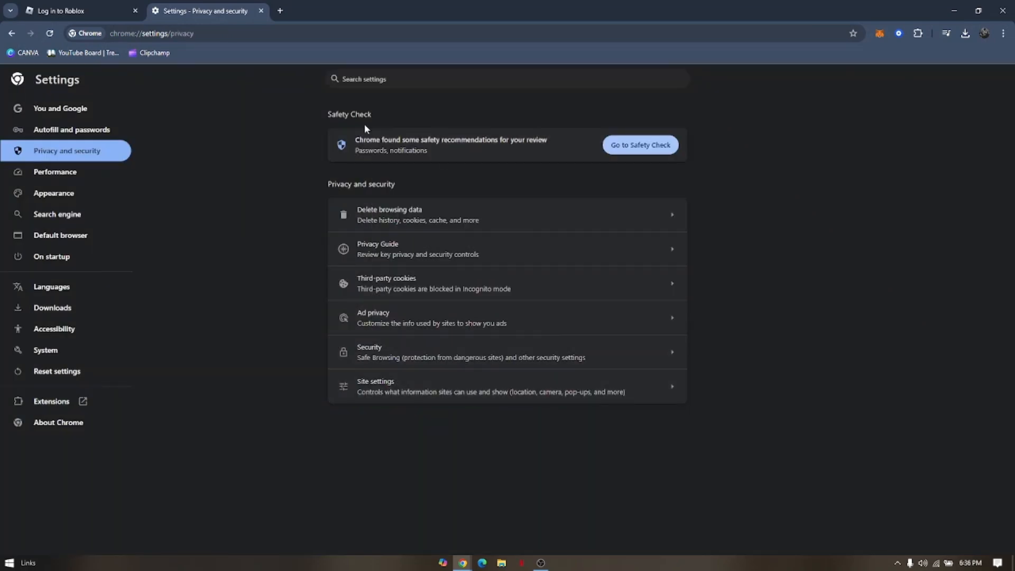
pyautogui.moveTo(272, 134)
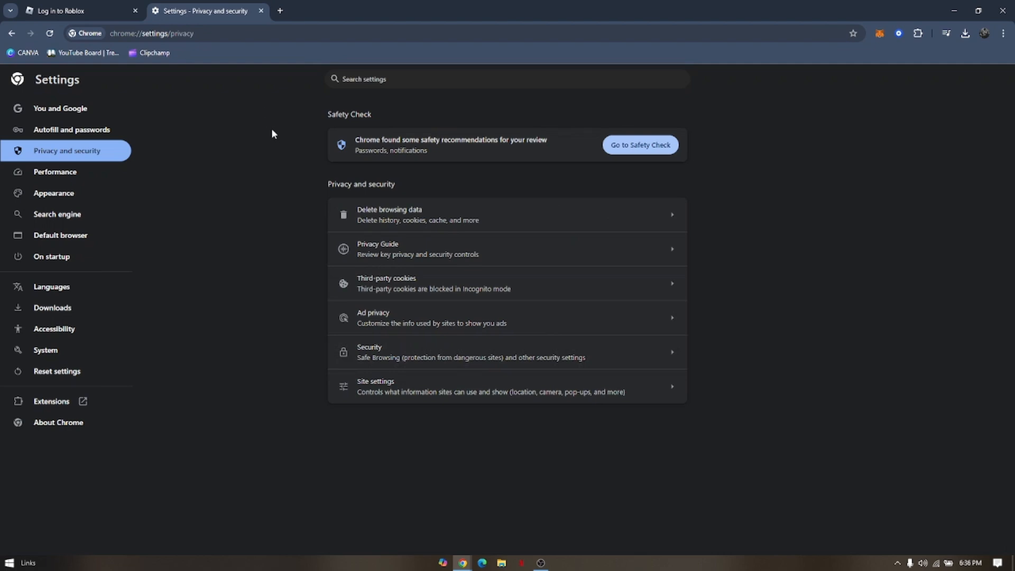
pyautogui.moveTo(253, 26)
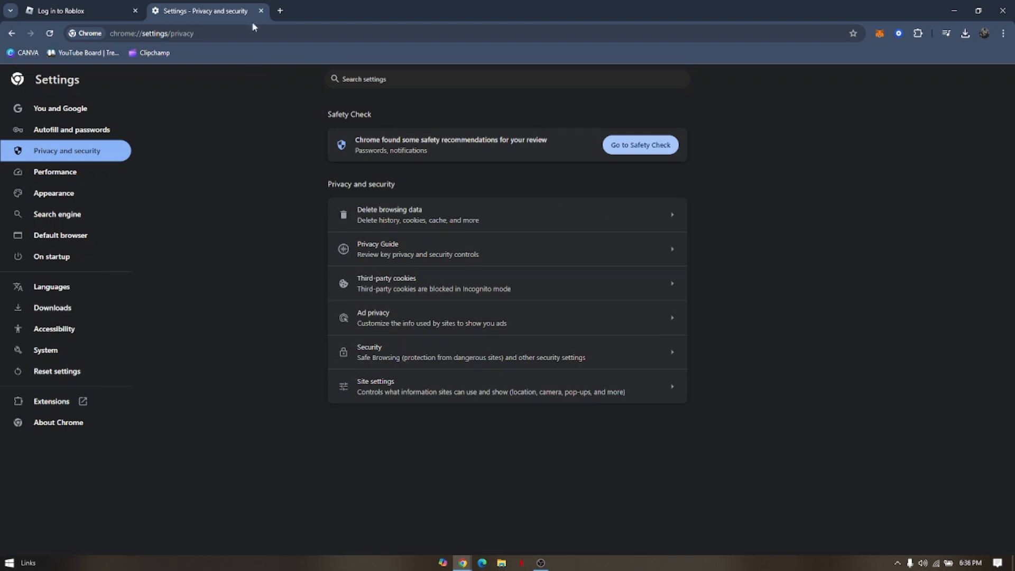
pyautogui.click(71, 10)
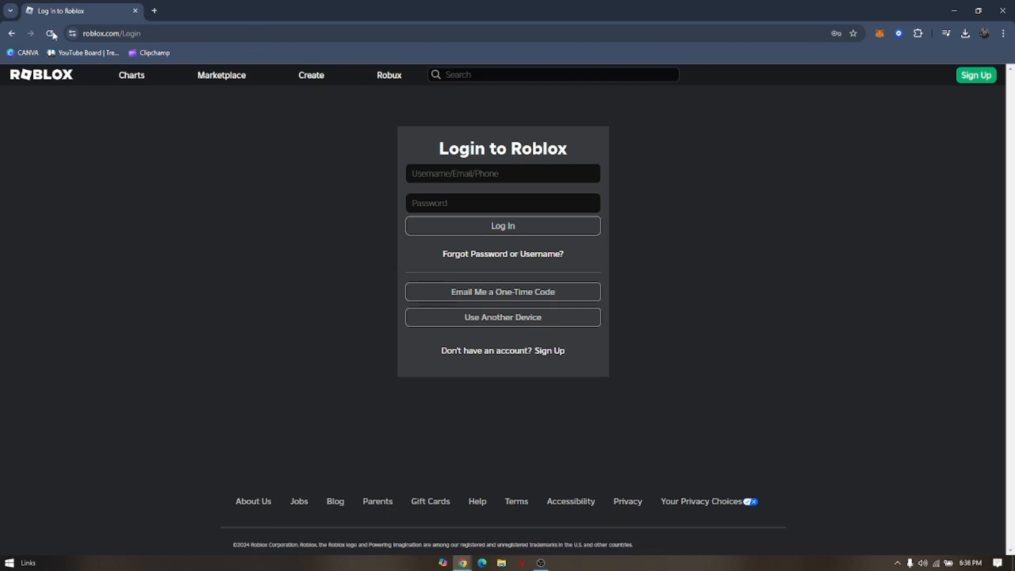